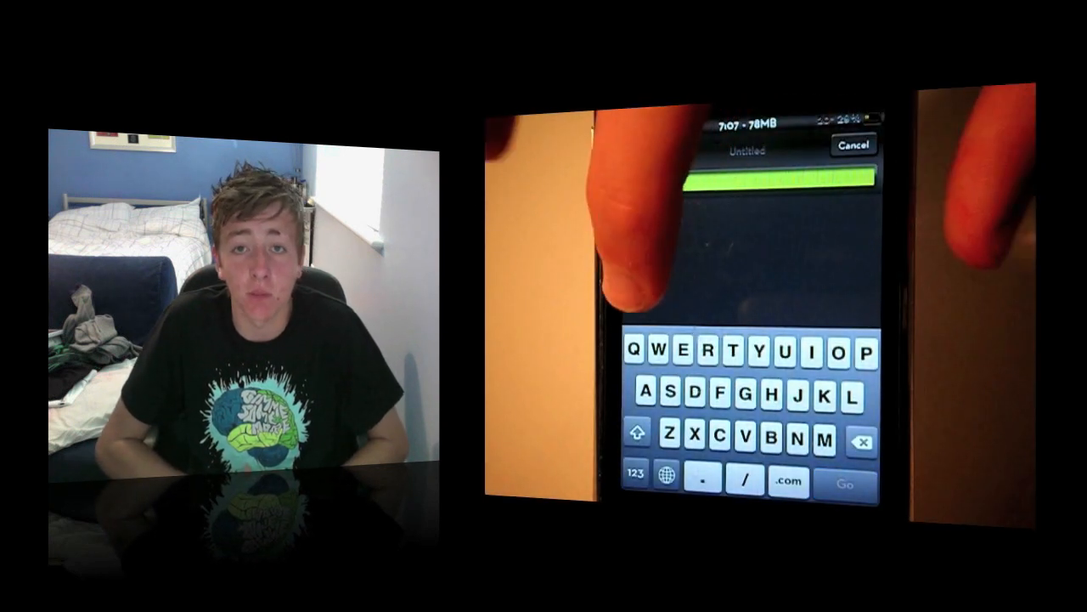
# Navigate Safari to openappmkt.com
pyautogui.write('opena')
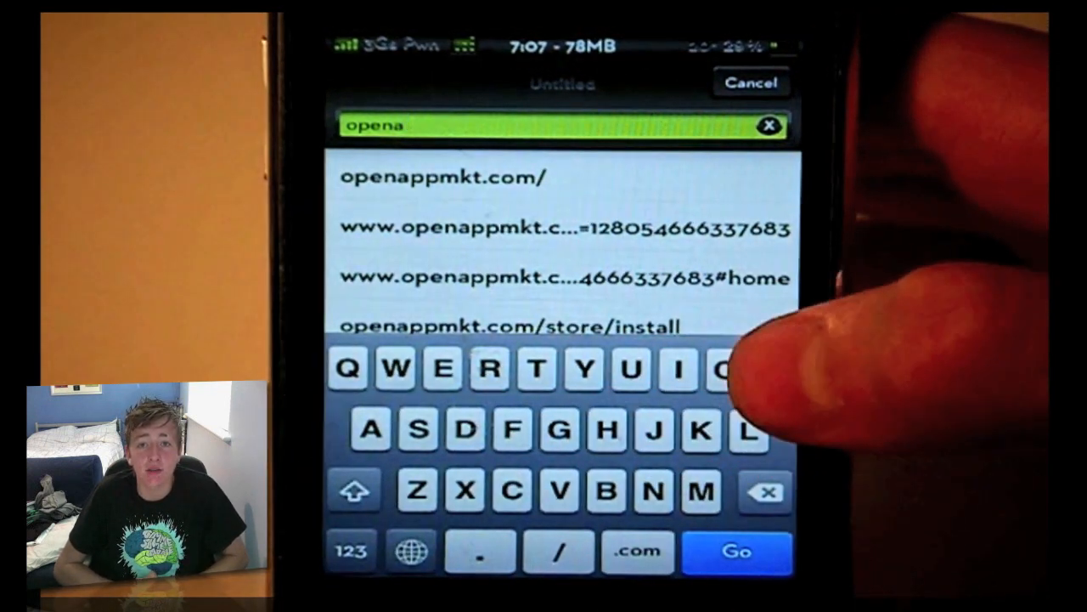
pyautogui.write('ppmkt.com')
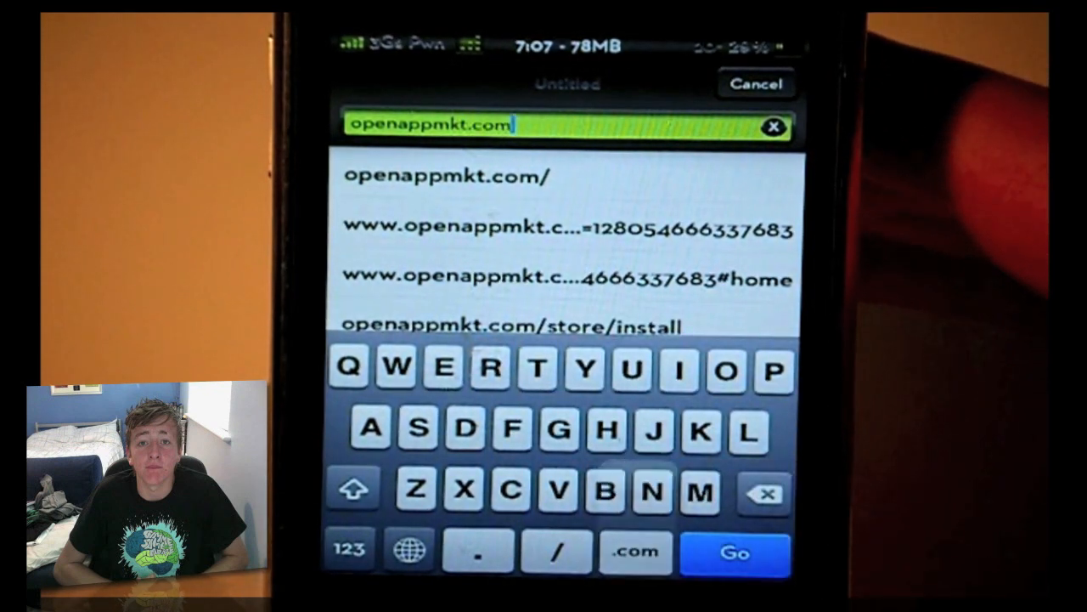
pyautogui.click(734, 553)
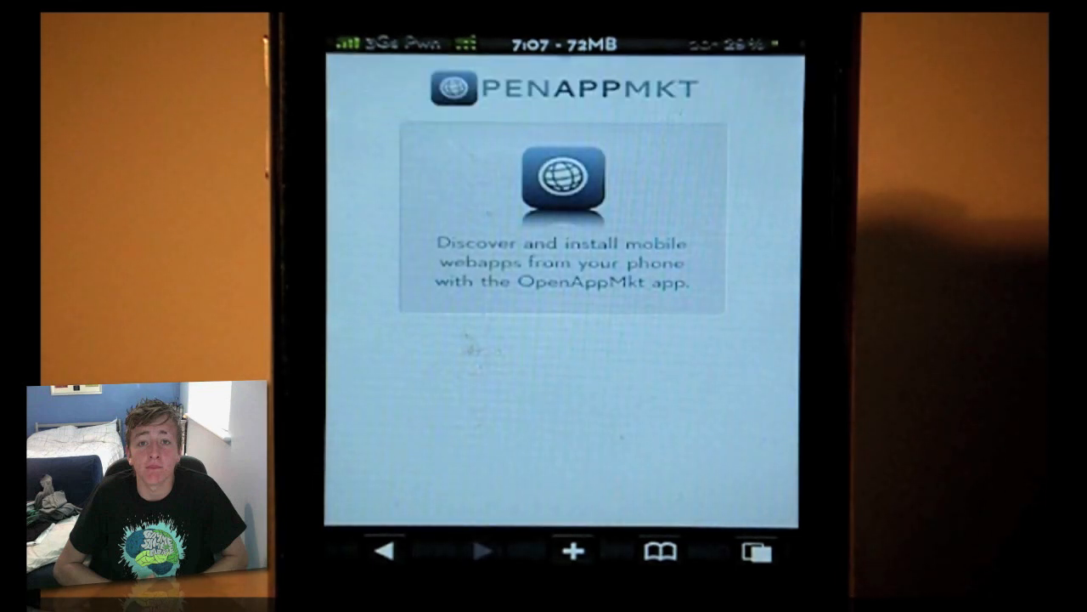
# Add the OpenAppMkt page to the home screen as an OpenAppMkt icon
pyautogui.click(574, 550)
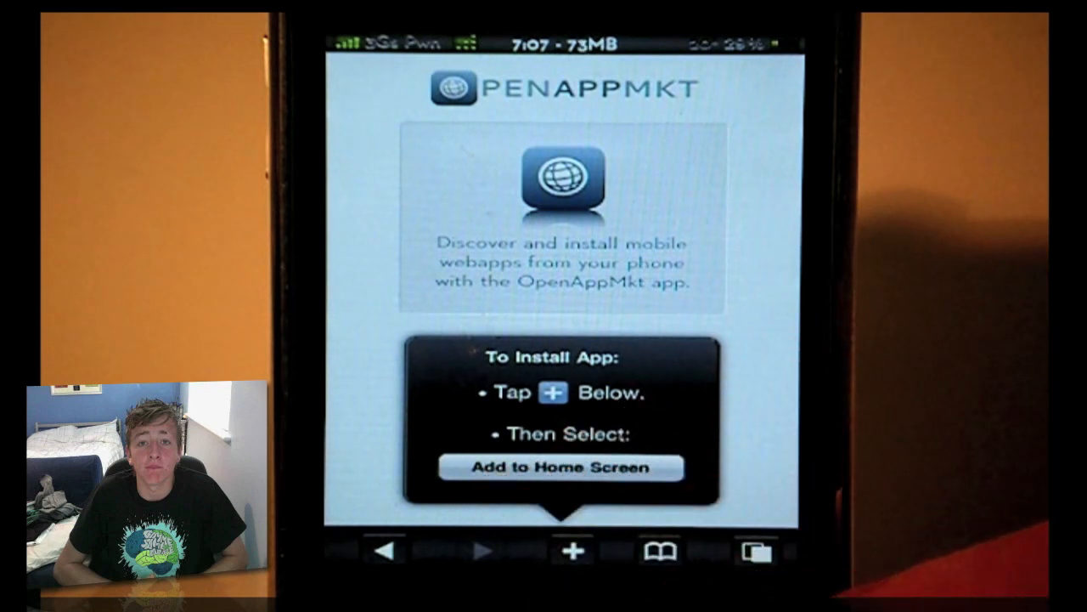
pyautogui.click(571, 551)
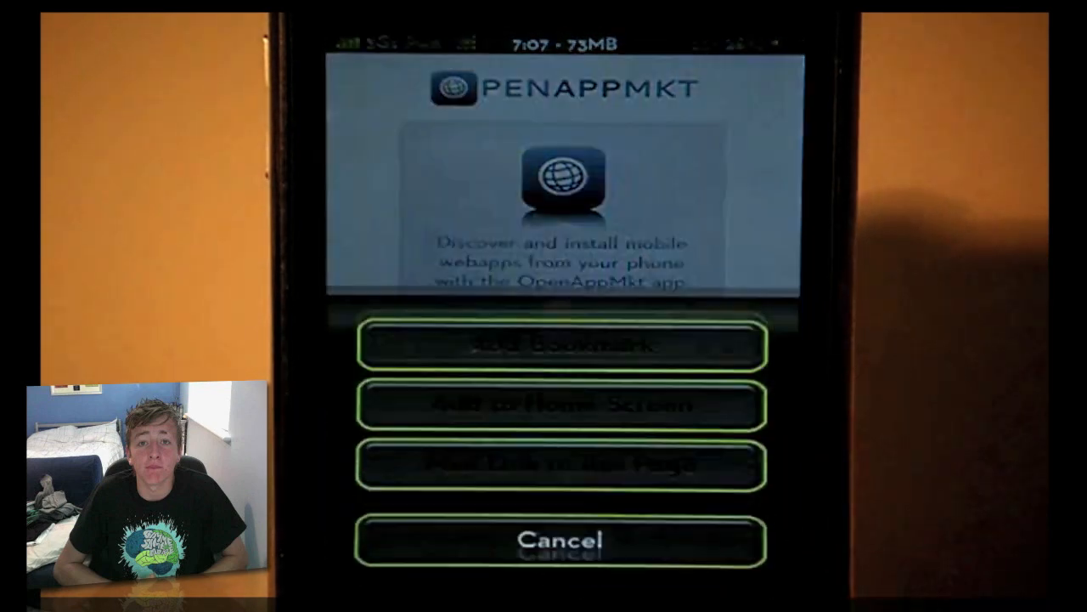
pyautogui.click(560, 540)
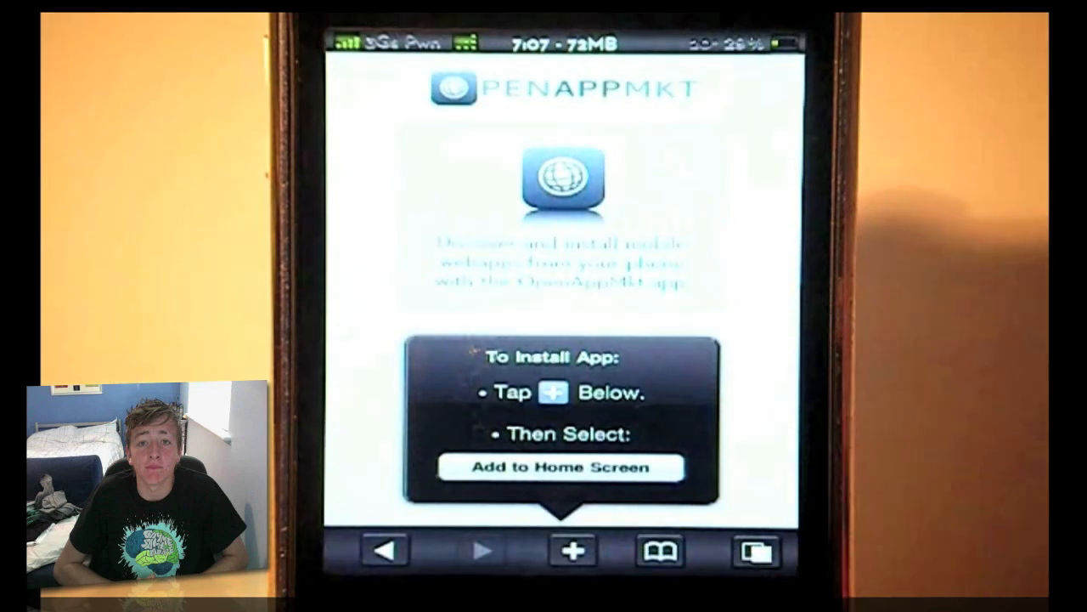
pyautogui.click(561, 467)
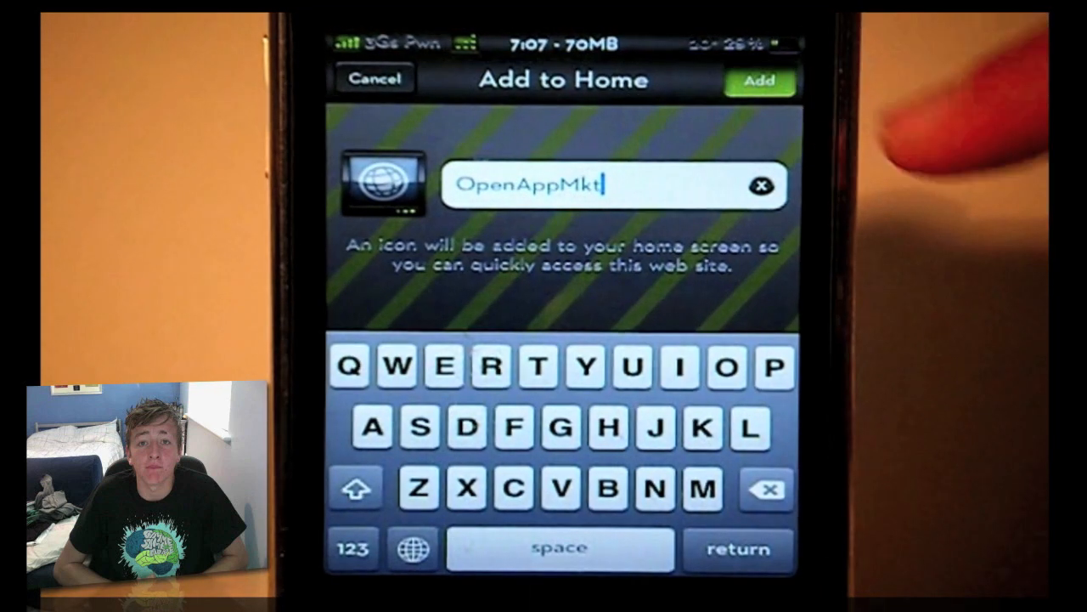
pyautogui.click(758, 80)
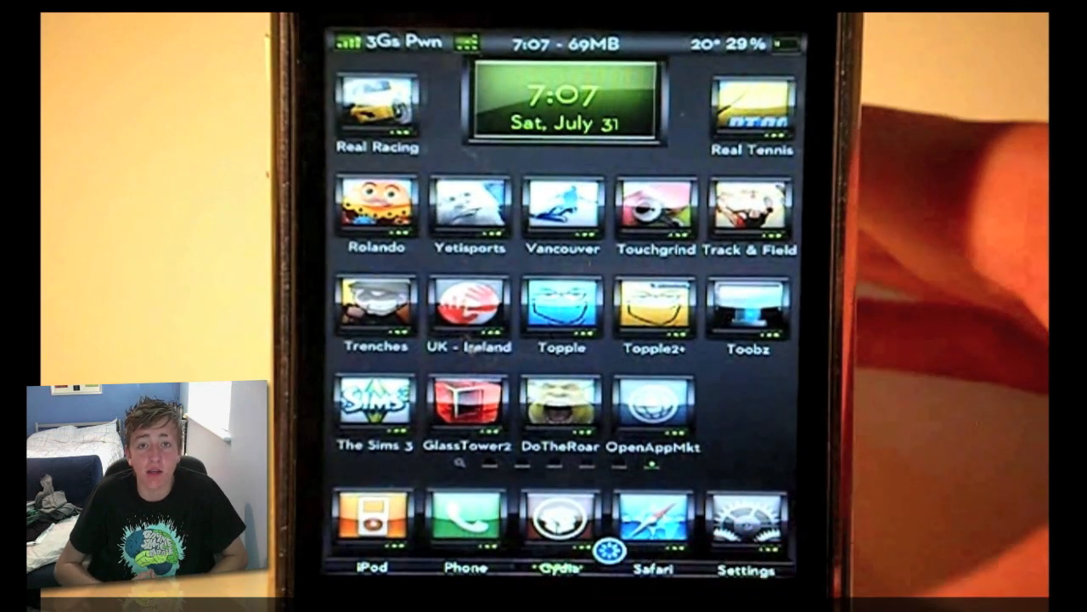
# Launch OpenAppMkt from its home-screen icon and browse to the Top Apps free list
pyautogui.click(655, 405)
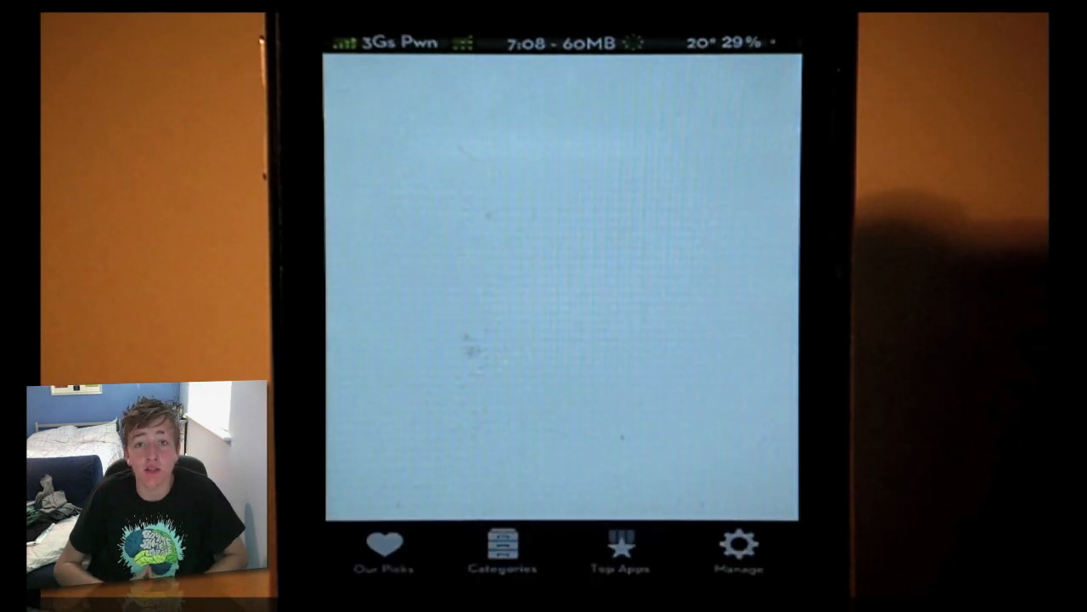
pyautogui.click(384, 553)
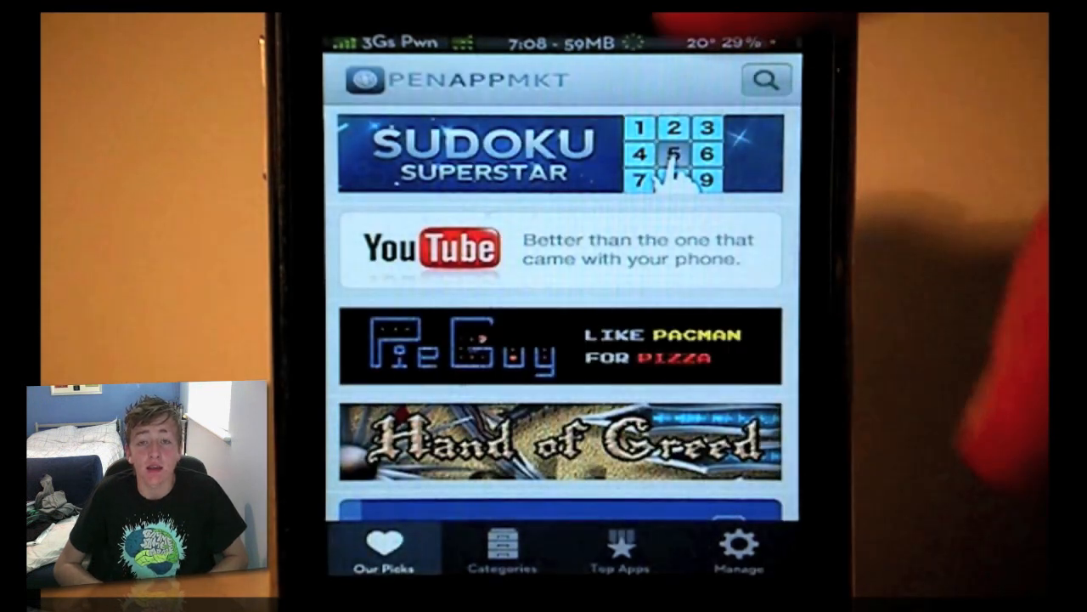
pyautogui.click(502, 548)
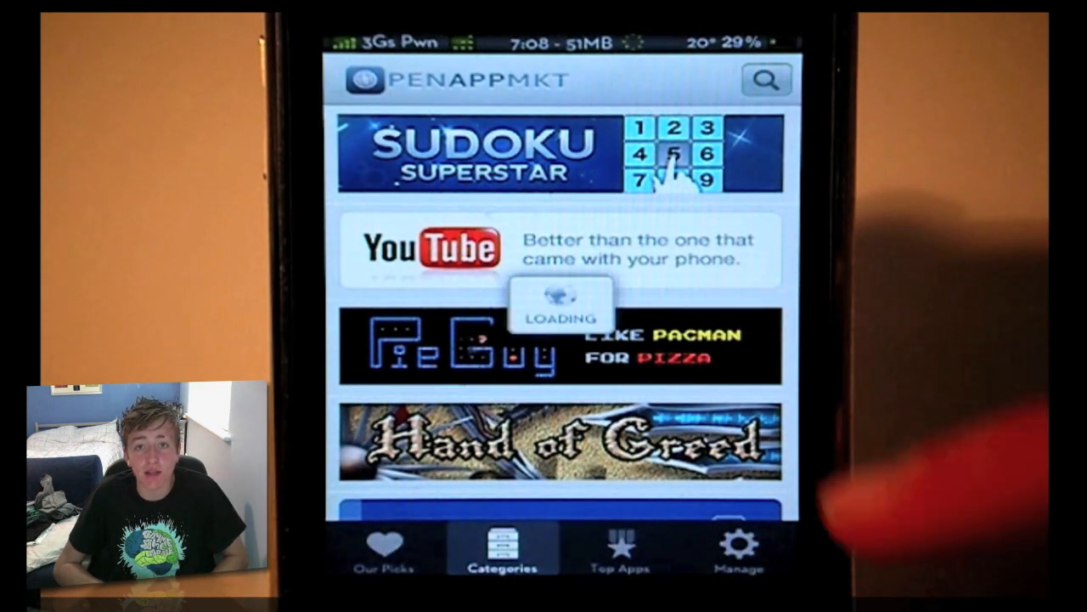
pyautogui.click(499, 547)
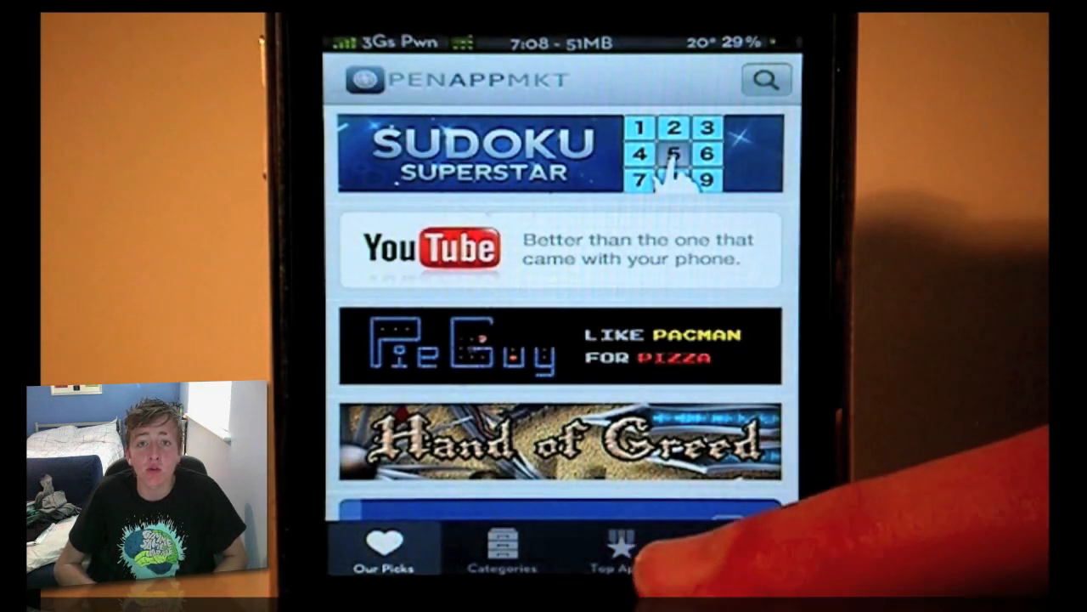
pyautogui.click(619, 547)
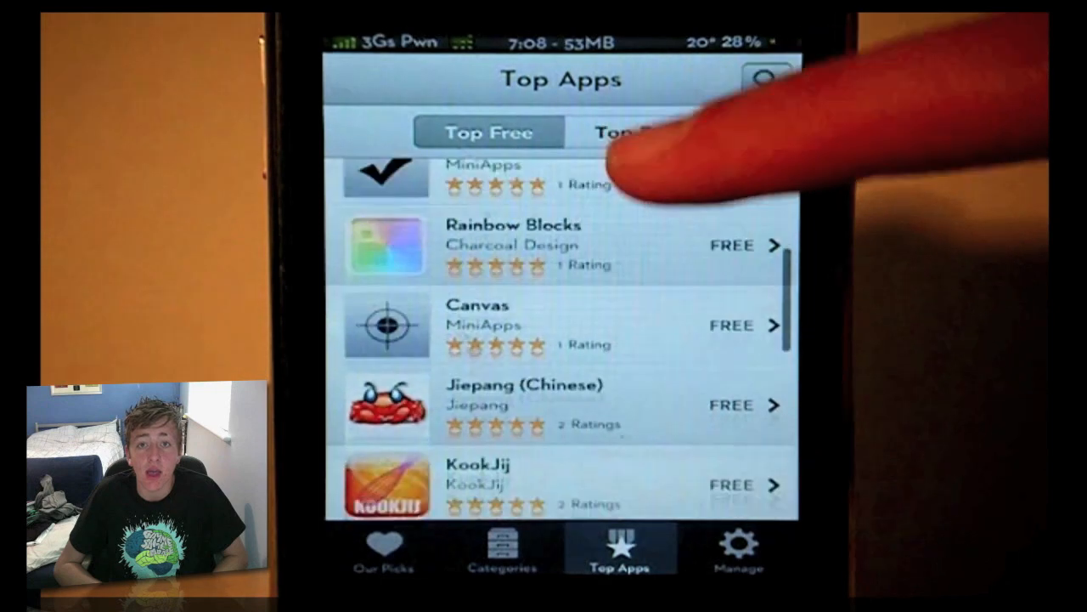
pyautogui.scroll(-3)
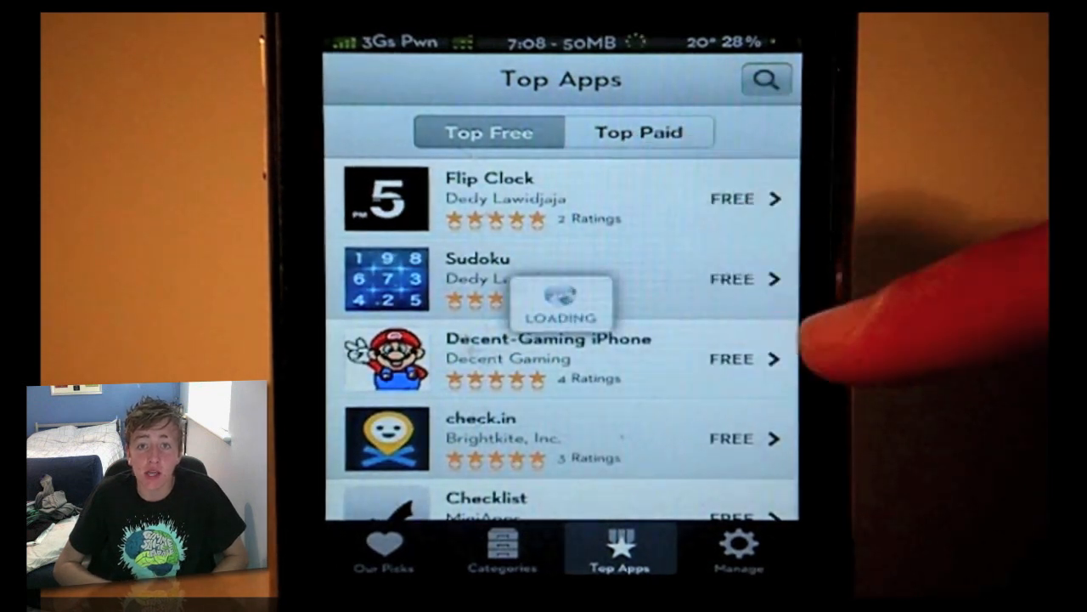
# From the store's featured picks, install the free YouTube web app
pyautogui.click(639, 133)
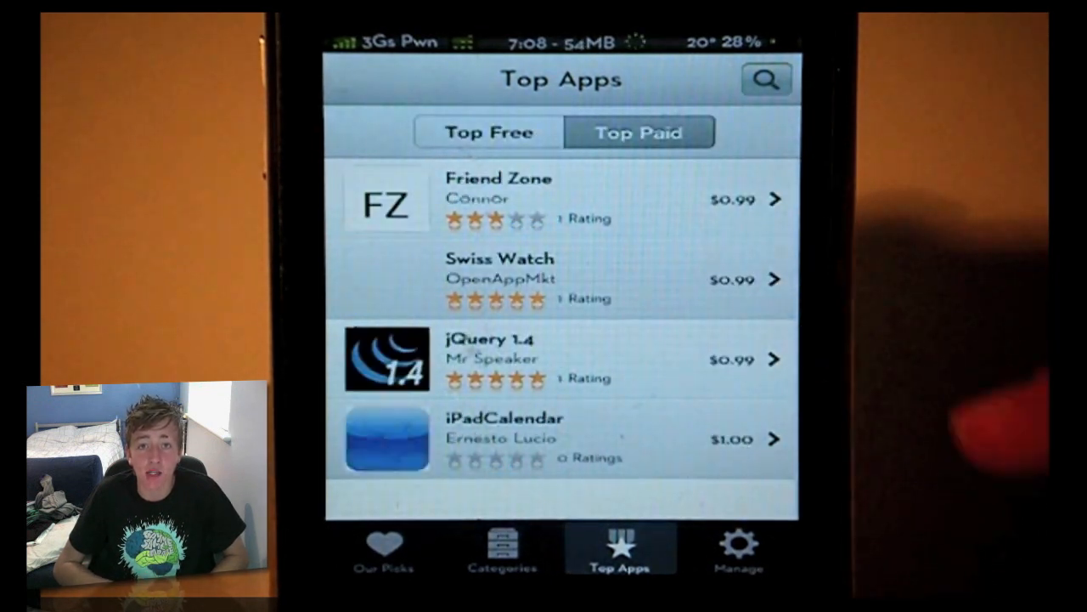
pyautogui.click(381, 548)
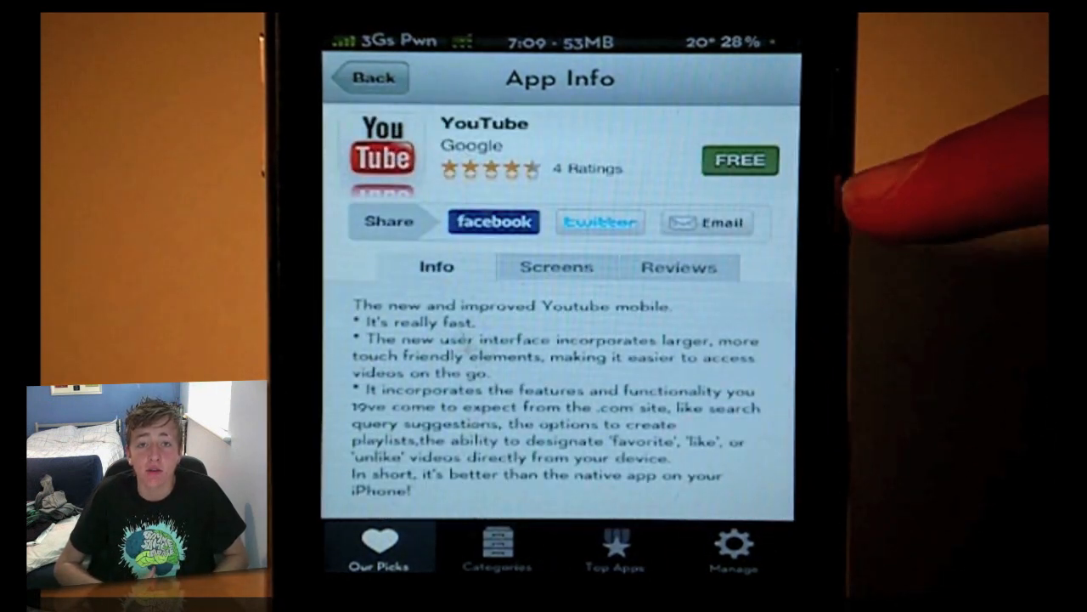
pyautogui.click(554, 266)
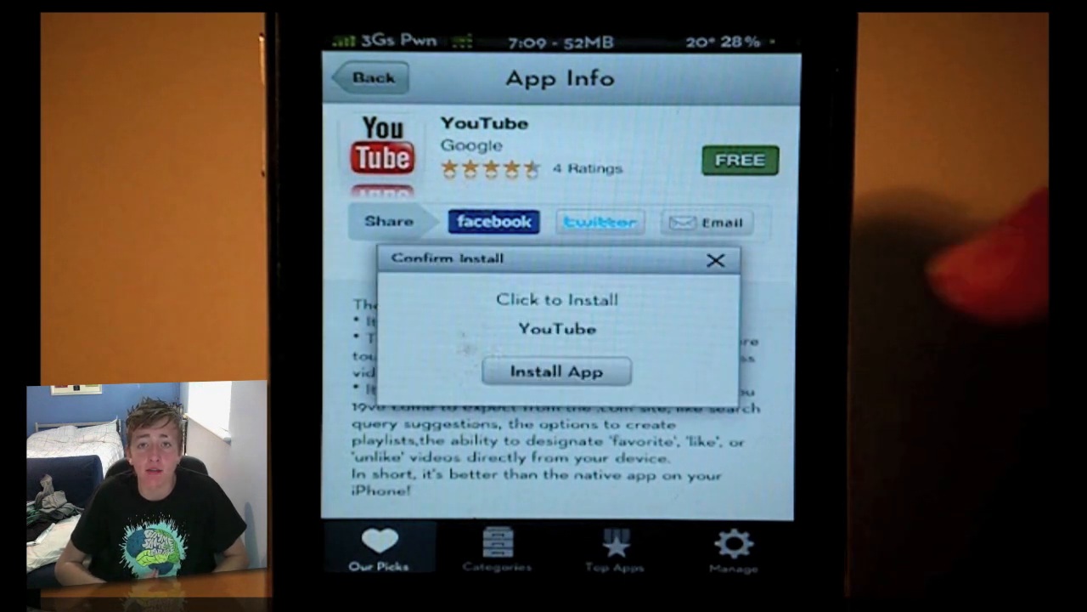
pyautogui.click(558, 371)
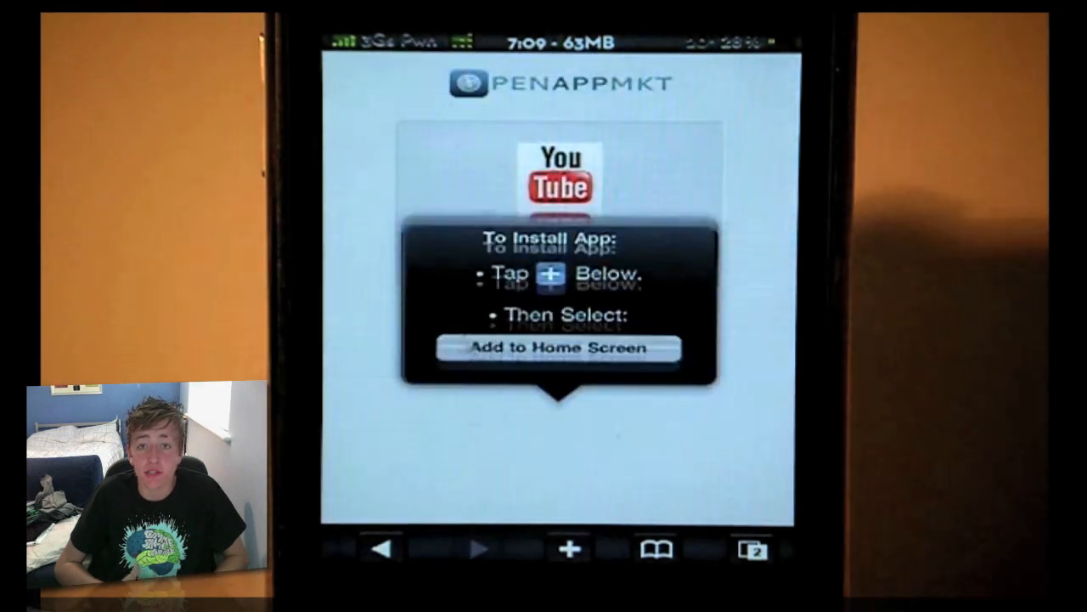
# Add the YouTube page to the home screen as a YouTube icon
pyautogui.click(568, 548)
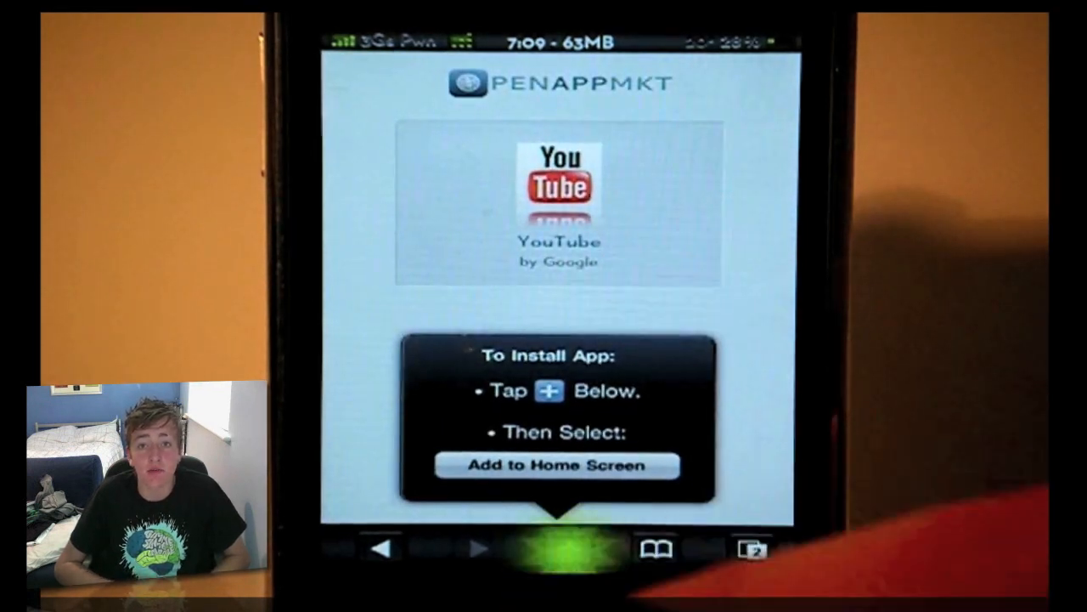
pyautogui.click(557, 466)
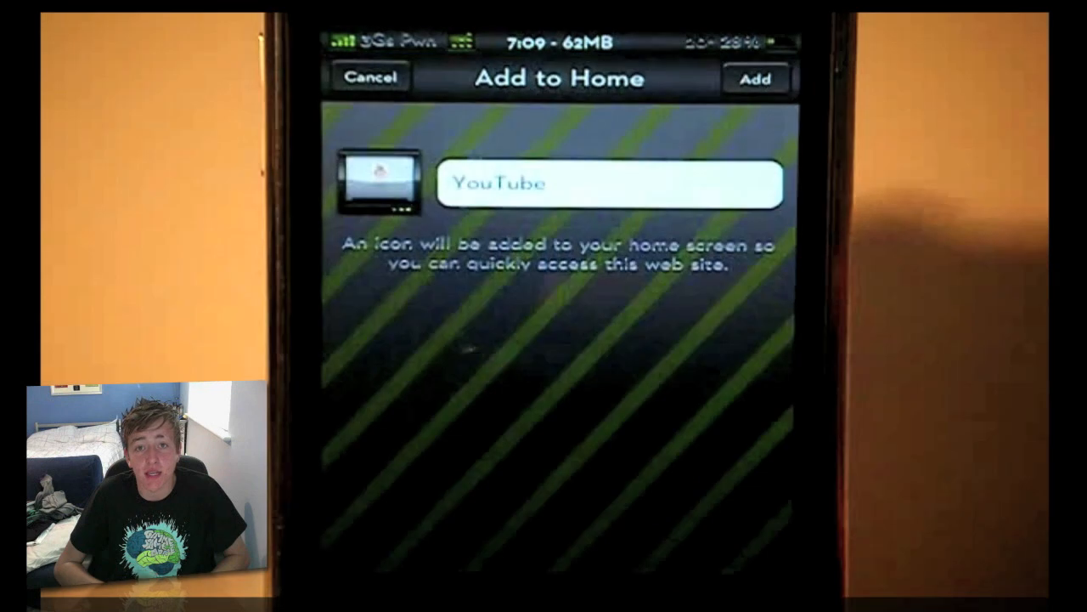
pyautogui.click(608, 181)
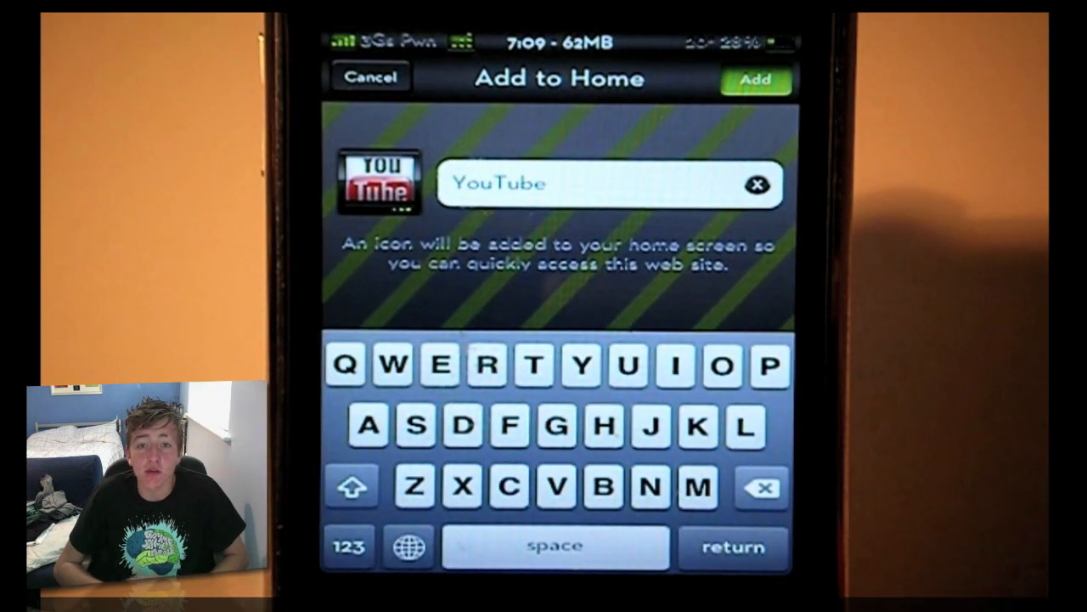
pyautogui.click(754, 80)
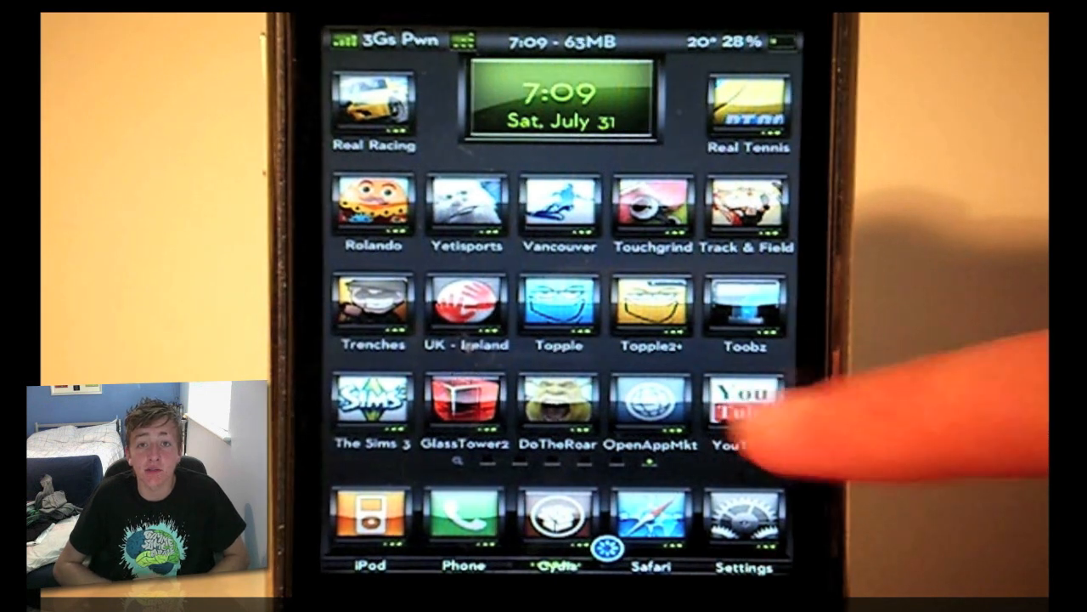
# Launch the YouTube web app from the home screen and view the YouTube Play video's page
pyautogui.click(652, 404)
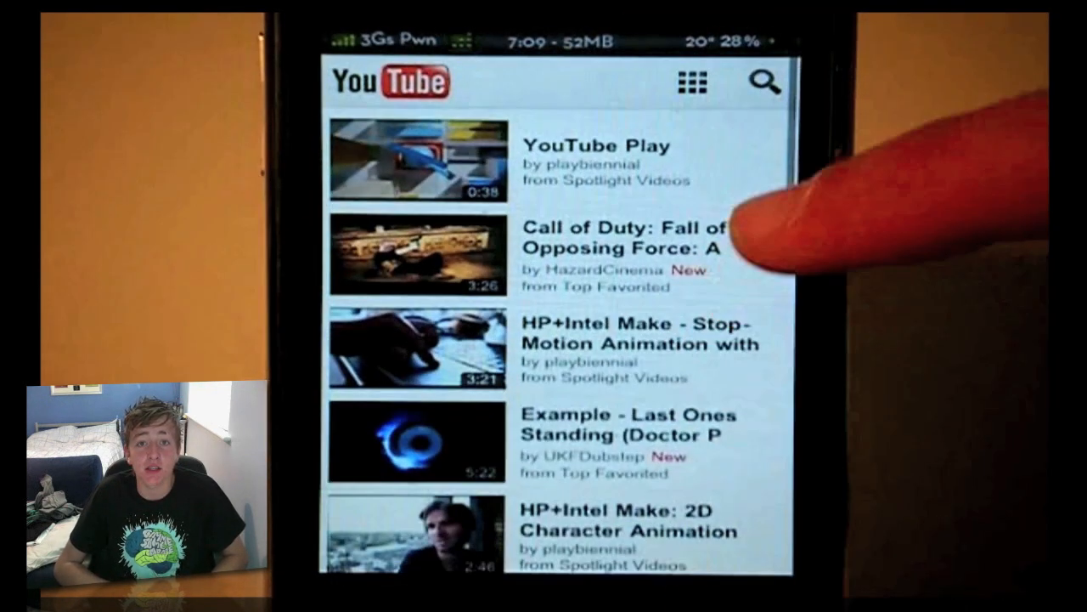
pyautogui.click(690, 84)
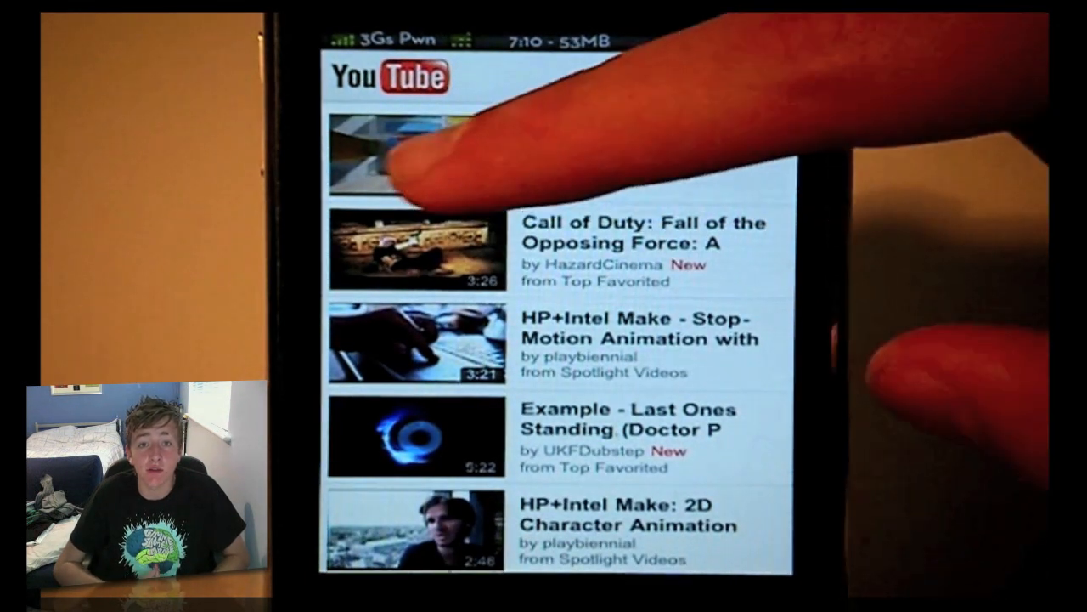
pyautogui.click(417, 153)
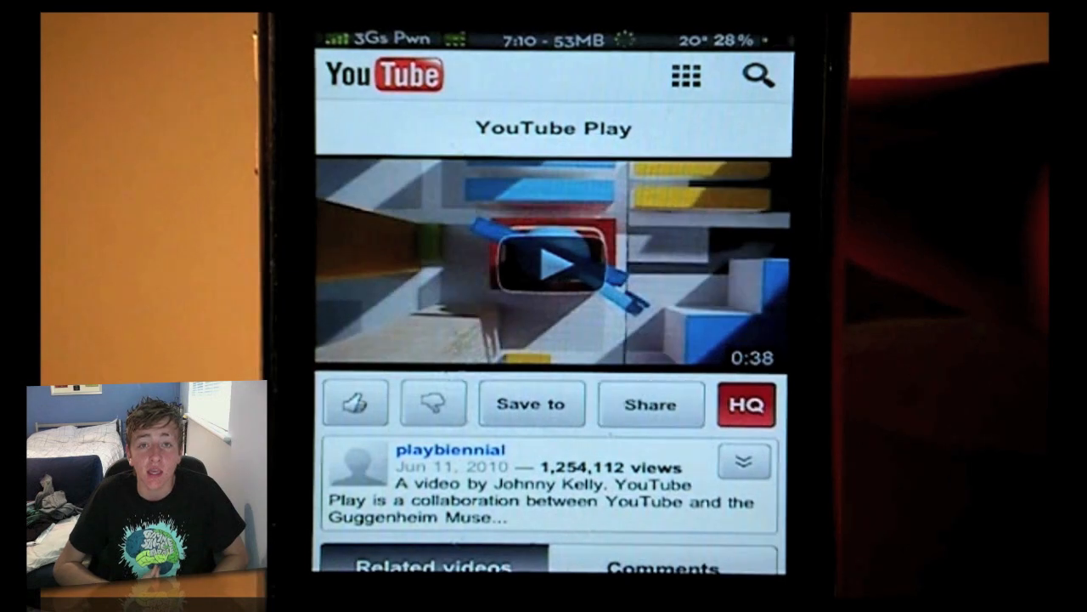
pyautogui.scroll(-3)
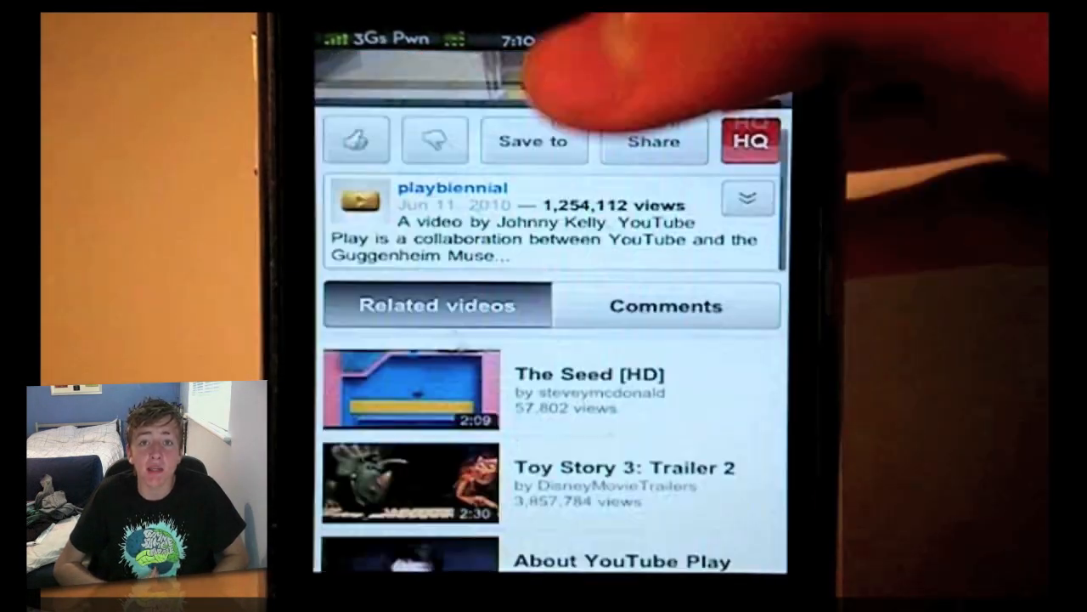
pyautogui.scroll(-3)
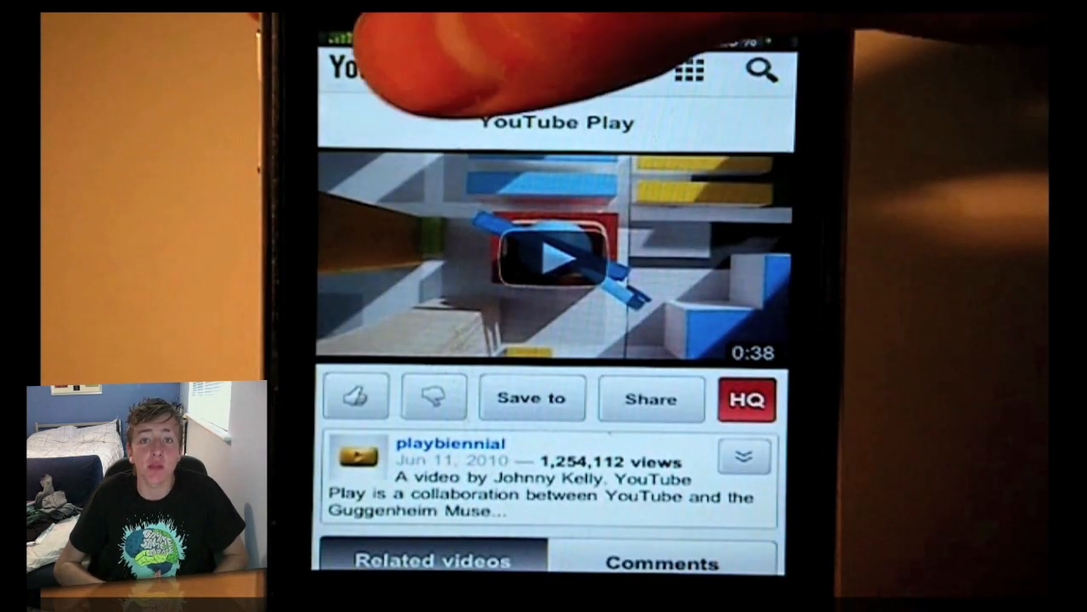